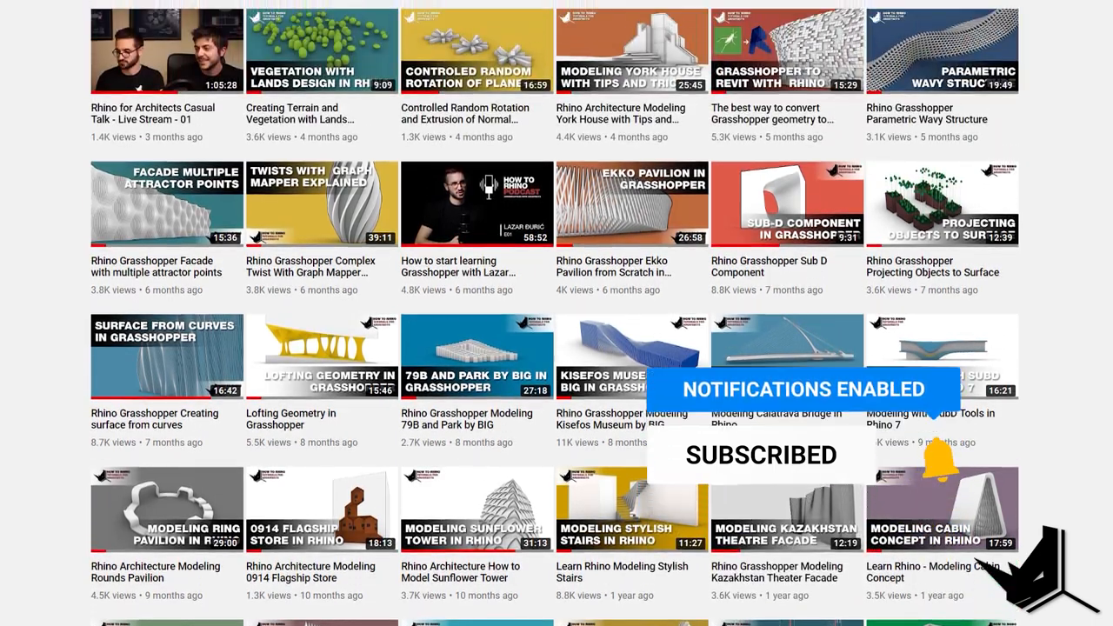
- Scroll down through the current page
scroll(down, 3)
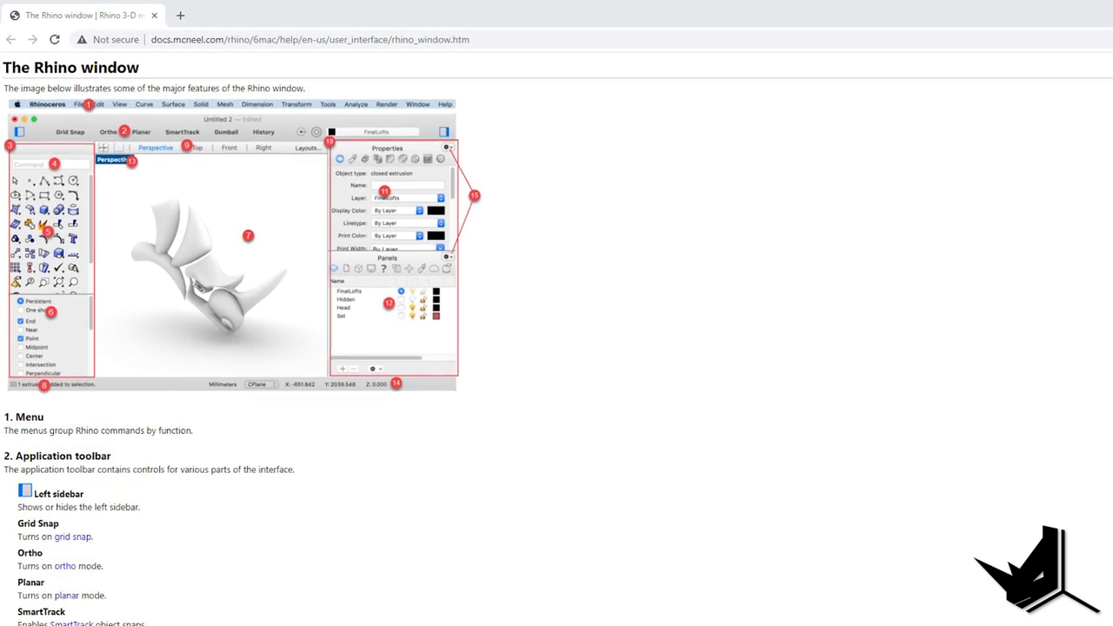
scroll(down, 3)
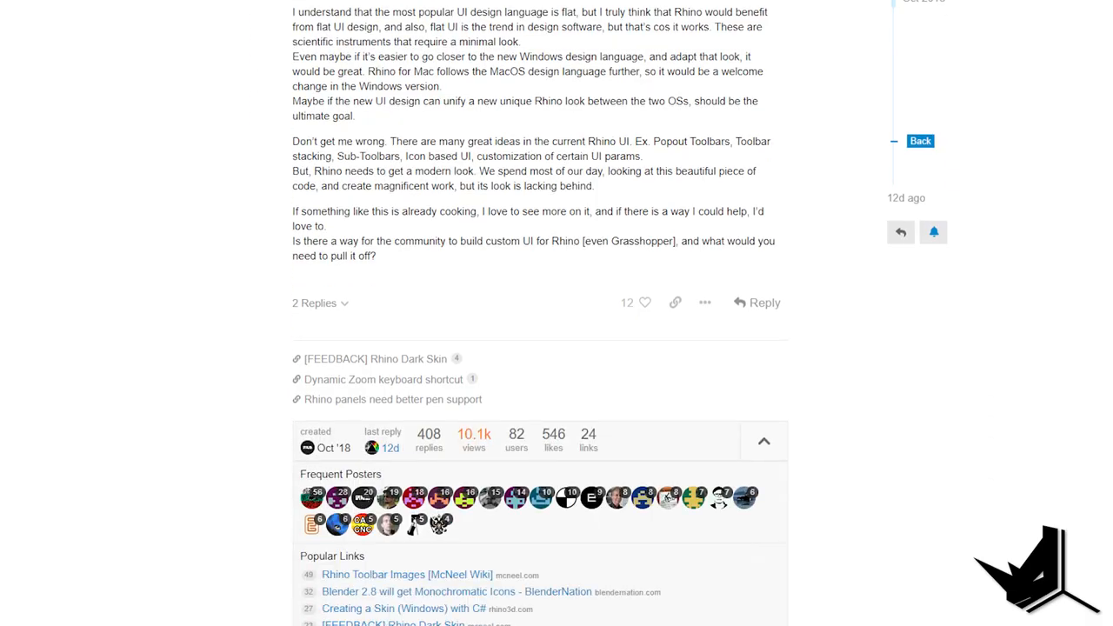
scroll(down, 3)
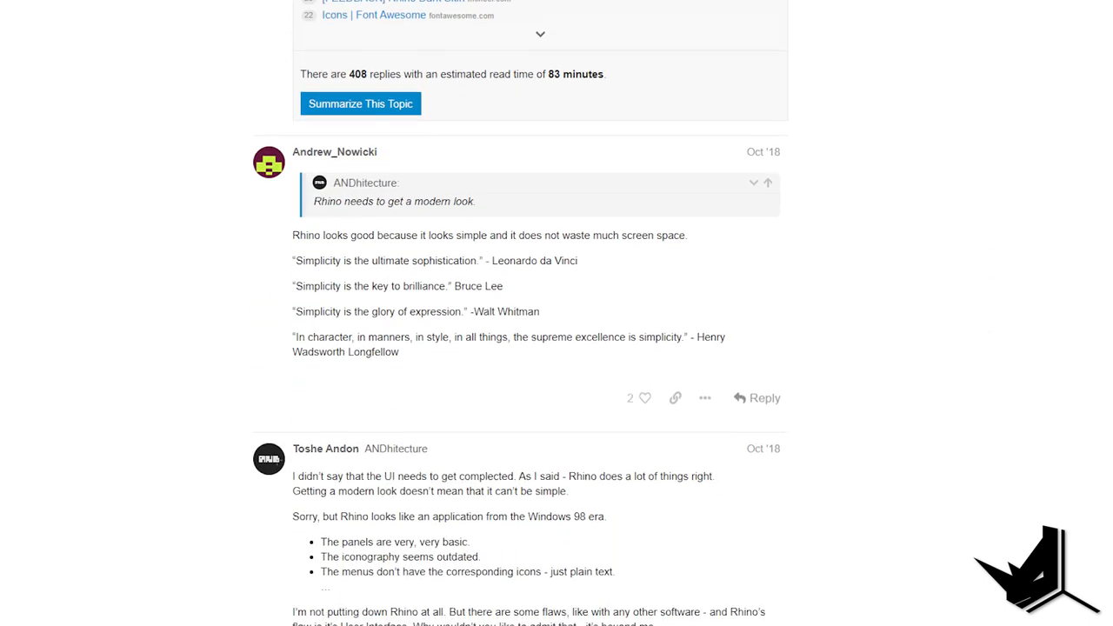
scroll(down, 3)
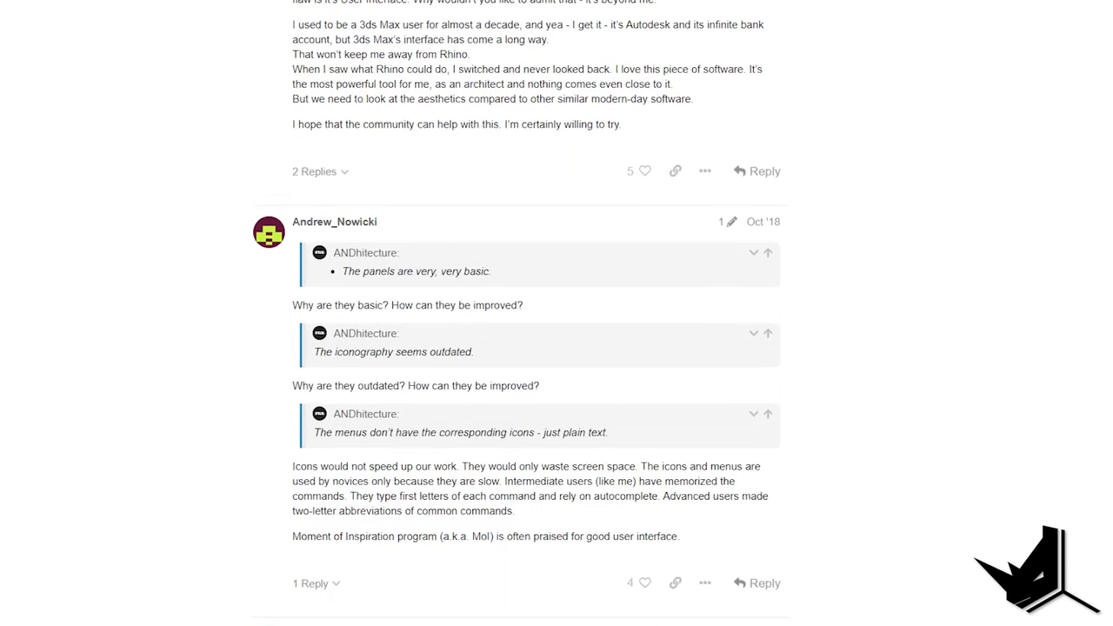
scroll(down, 3)
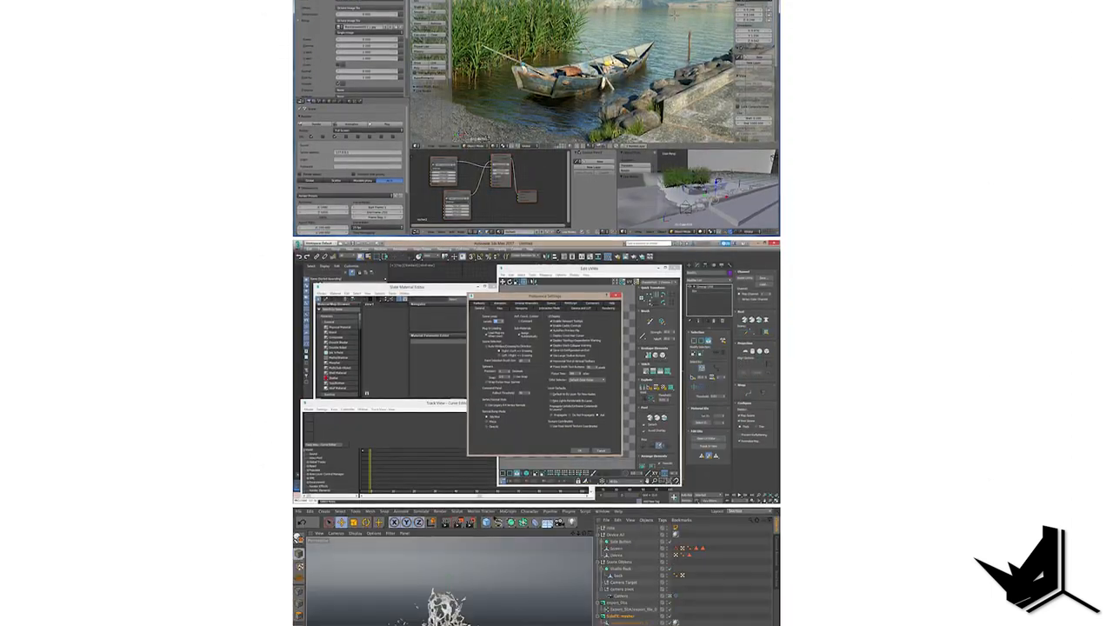
scroll(down, 3)
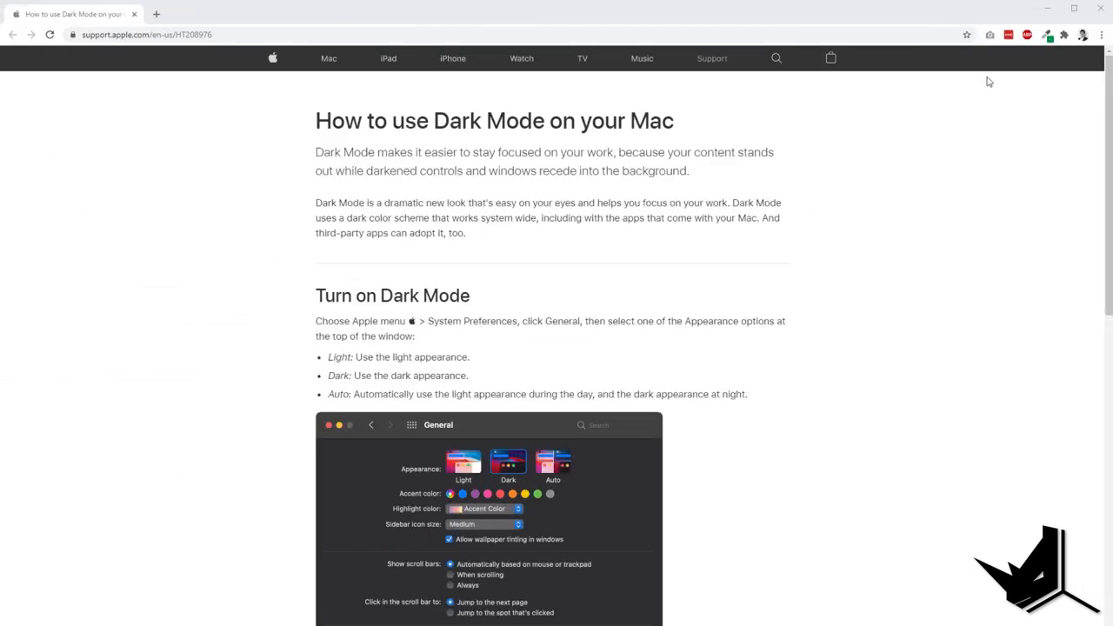
scroll(down, 3)
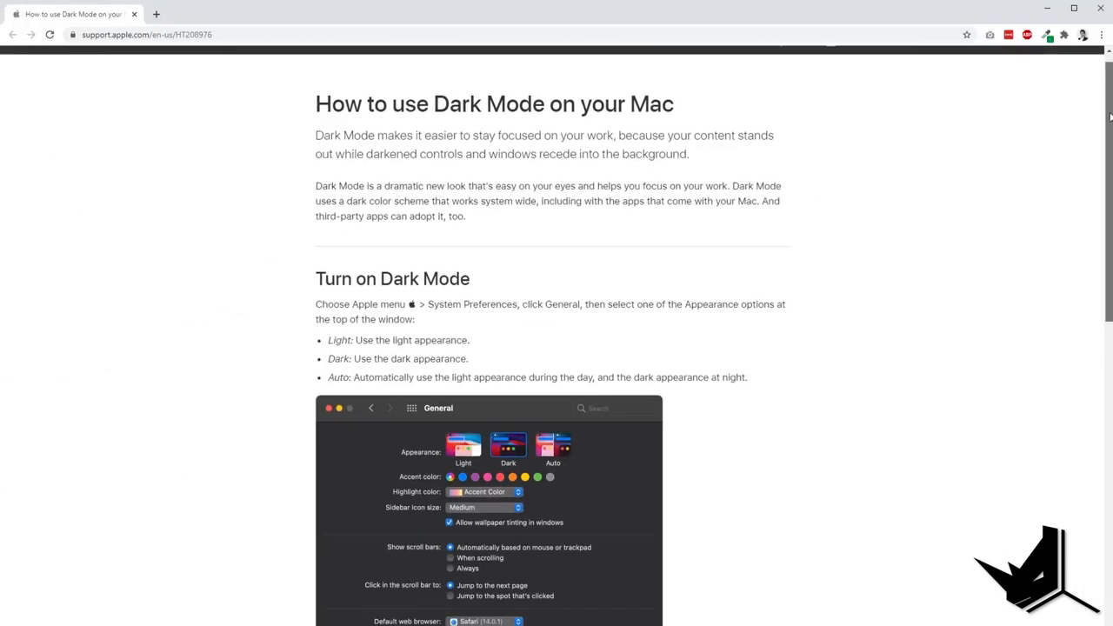
scroll(down, 3)
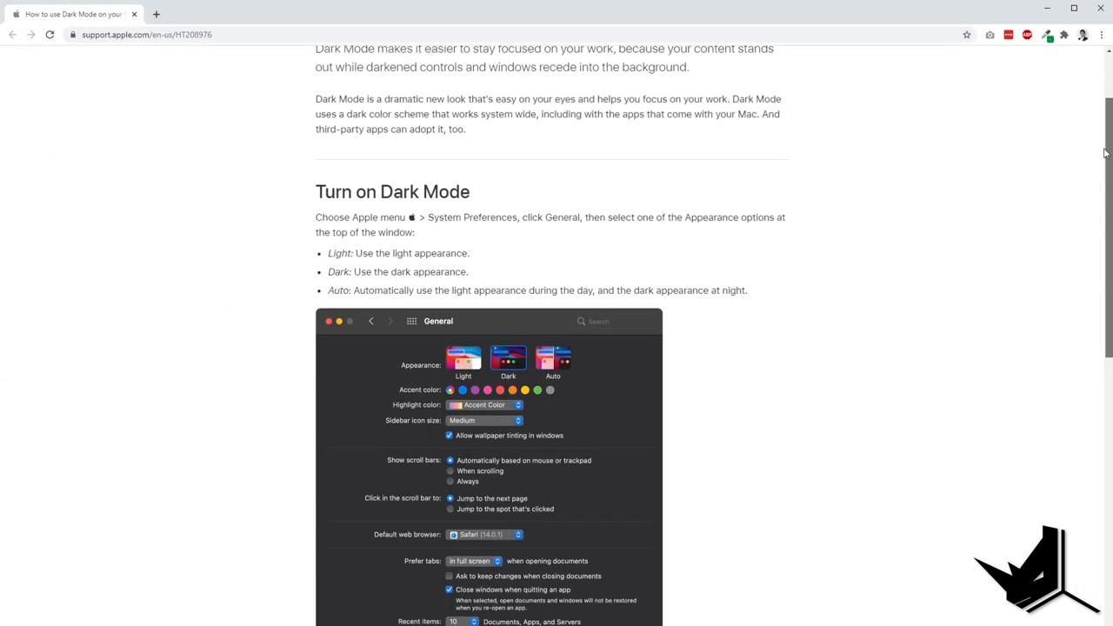
scroll(down, 3)
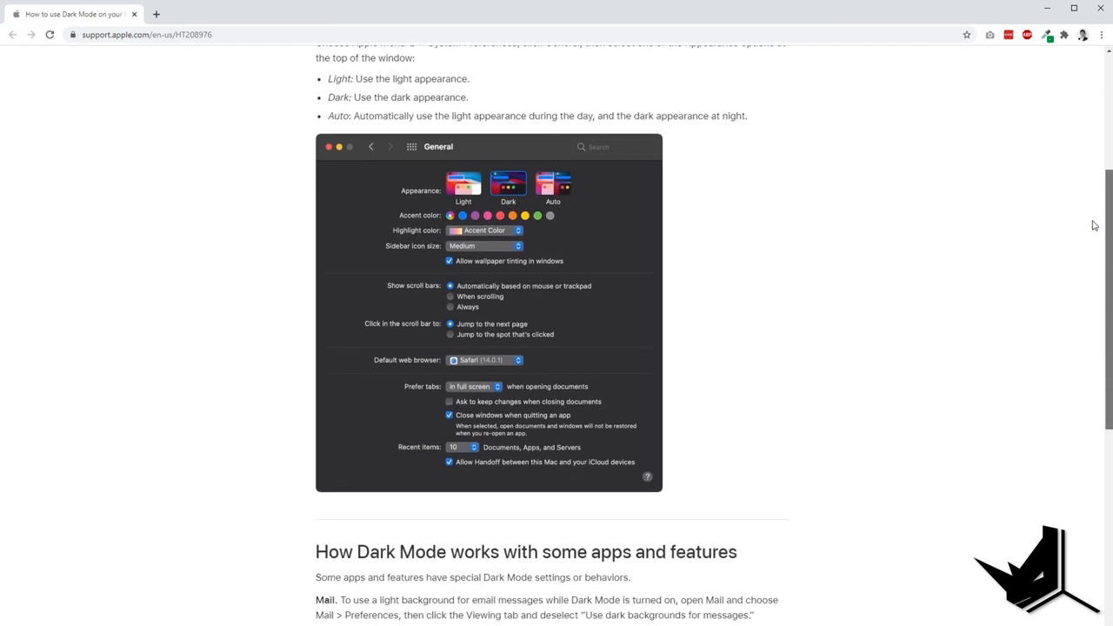
scroll(down, 3)
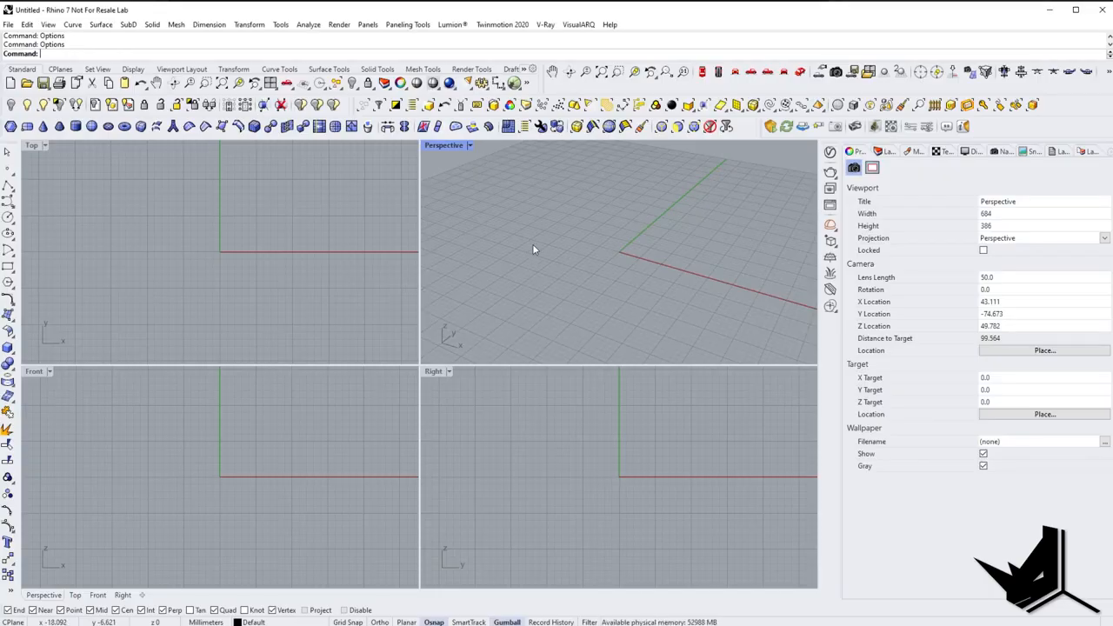
- Set Rhino's window colours to black under Options > Appearance > Colors
text(Options)
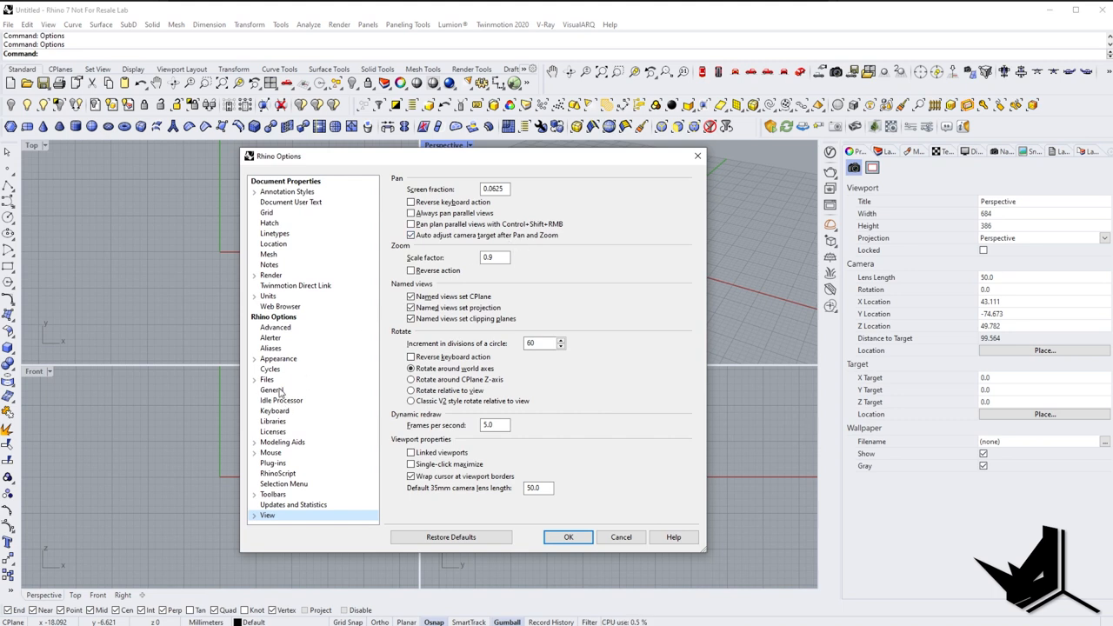
click(278, 358)
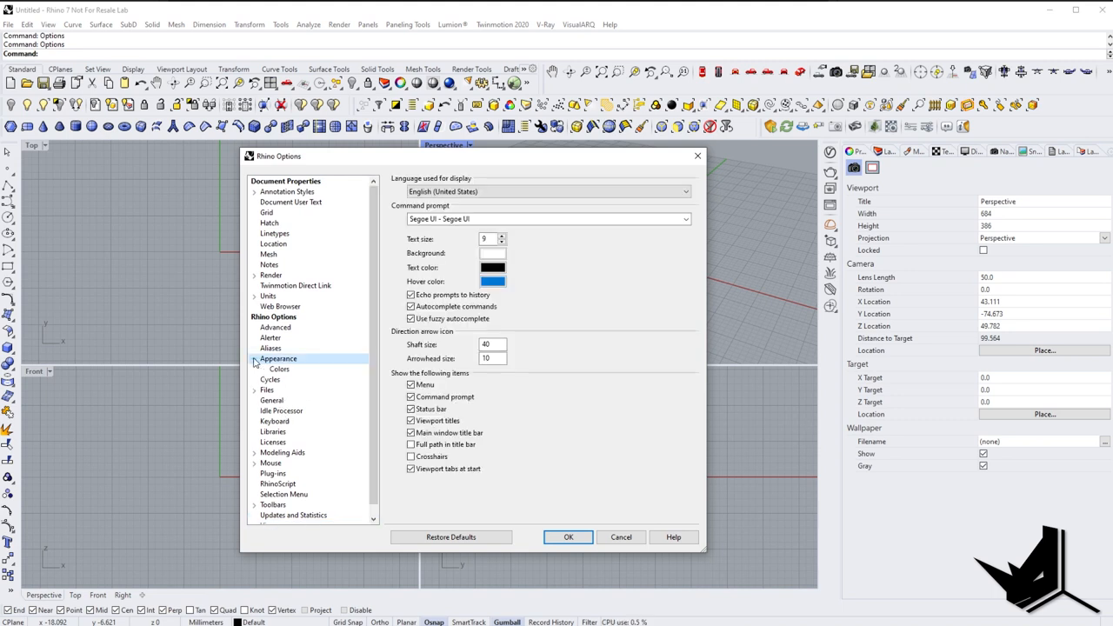
click(279, 369)
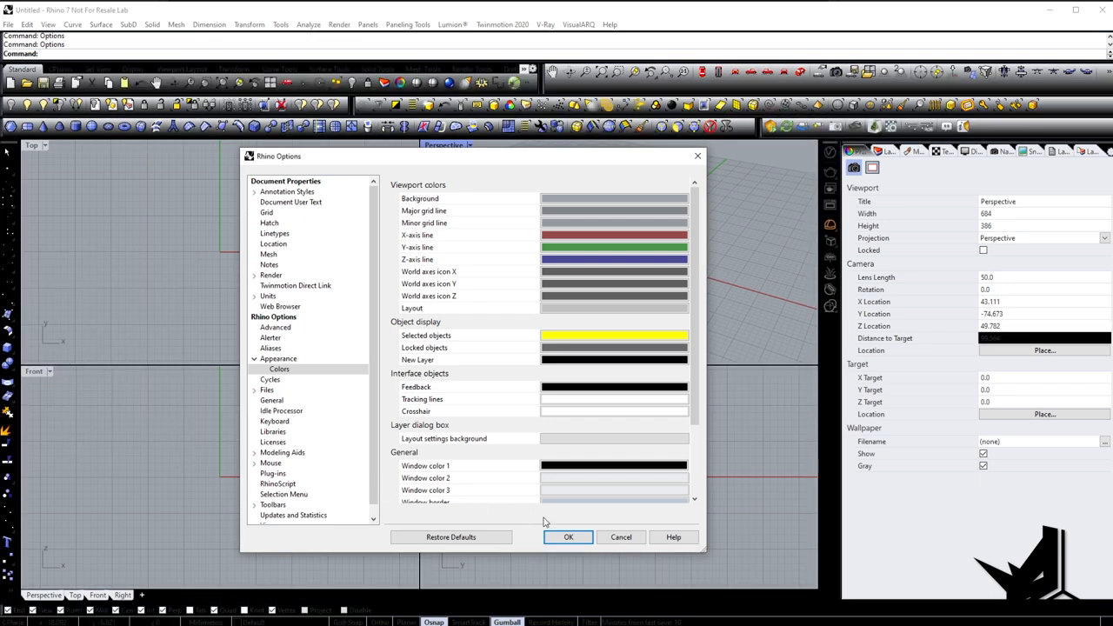
click(568, 537)
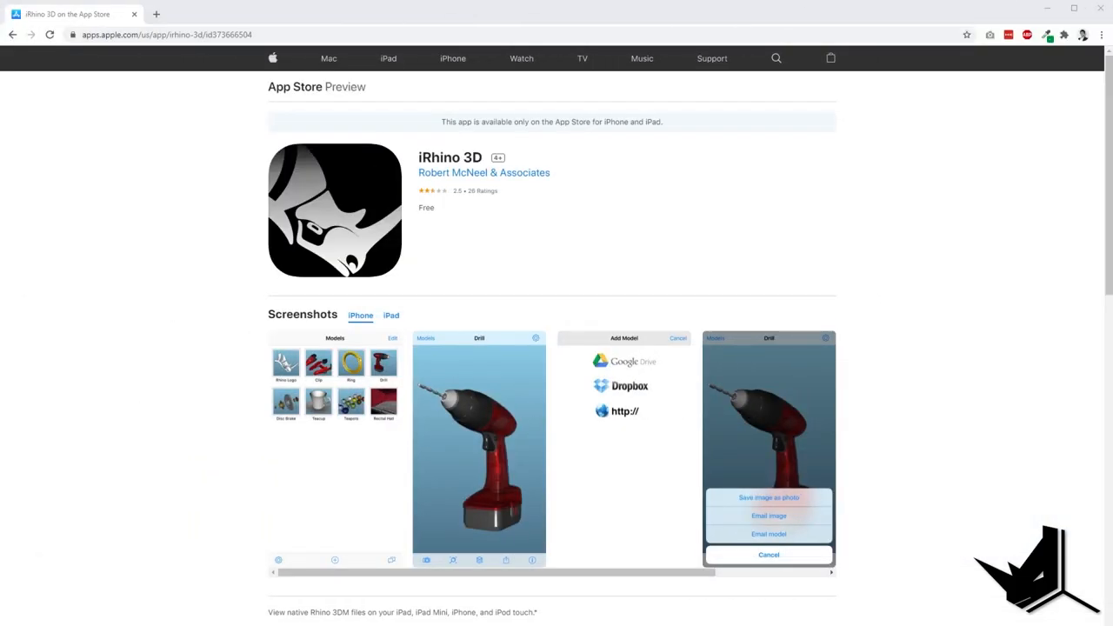
mouse_move(1035, 154)
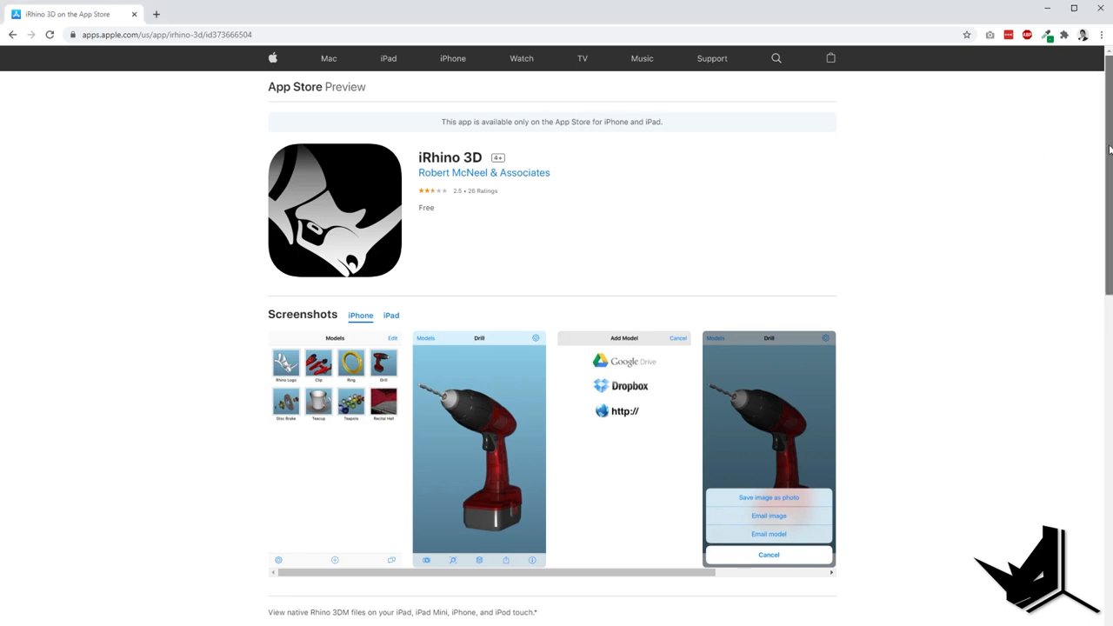
- Scroll the iRhino 3D App Store page through Ratings and Reviews, App Privacy and Information
scroll(down, 3)
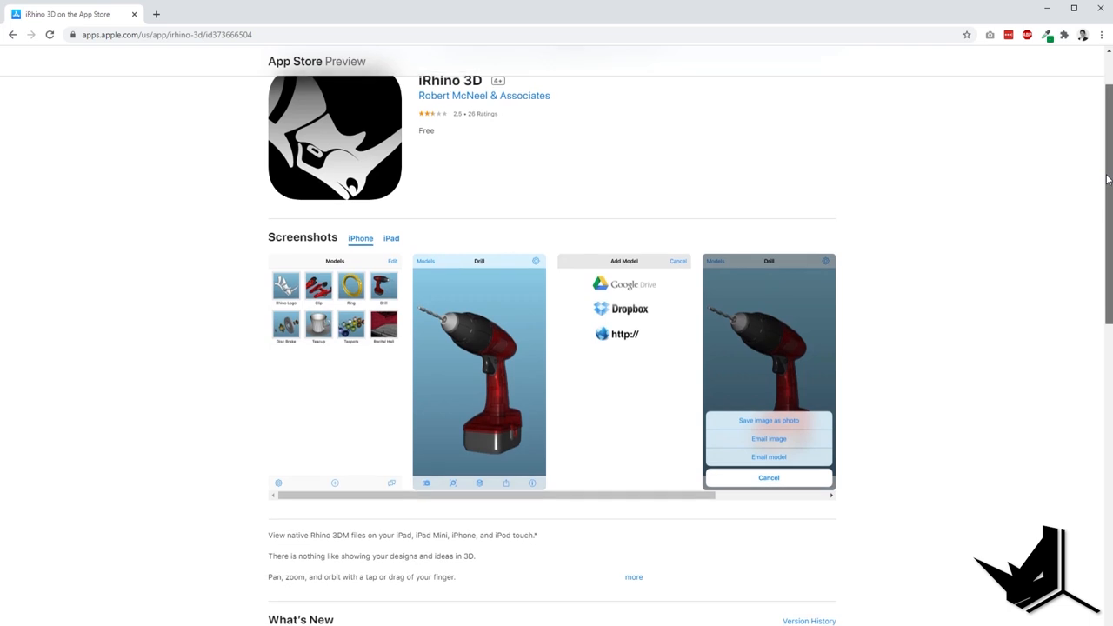
scroll(down, 3)
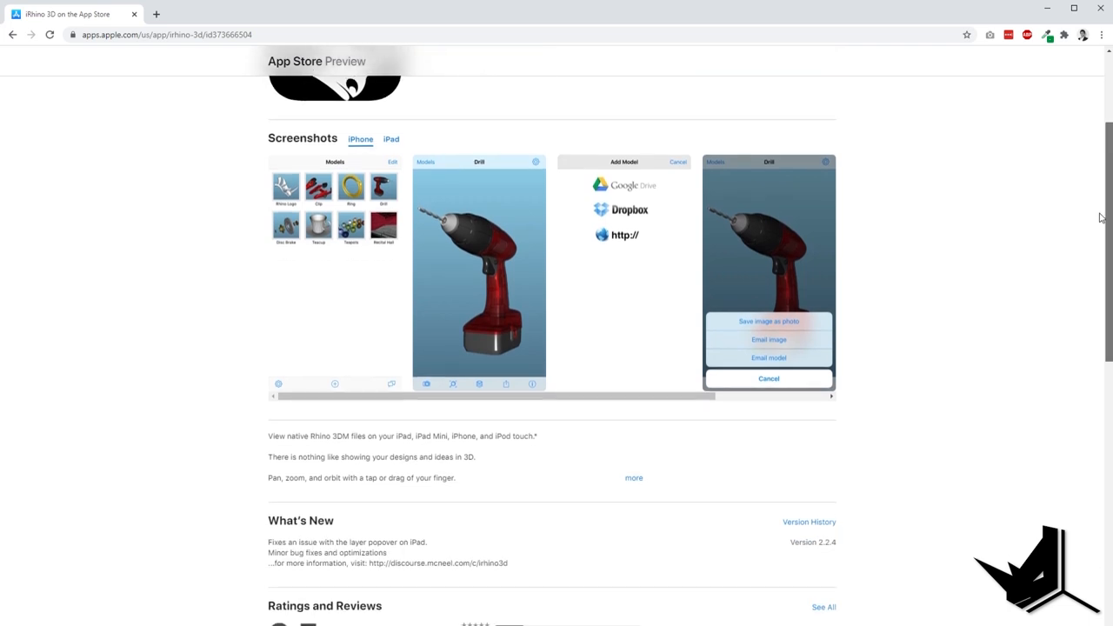
scroll(down, 3)
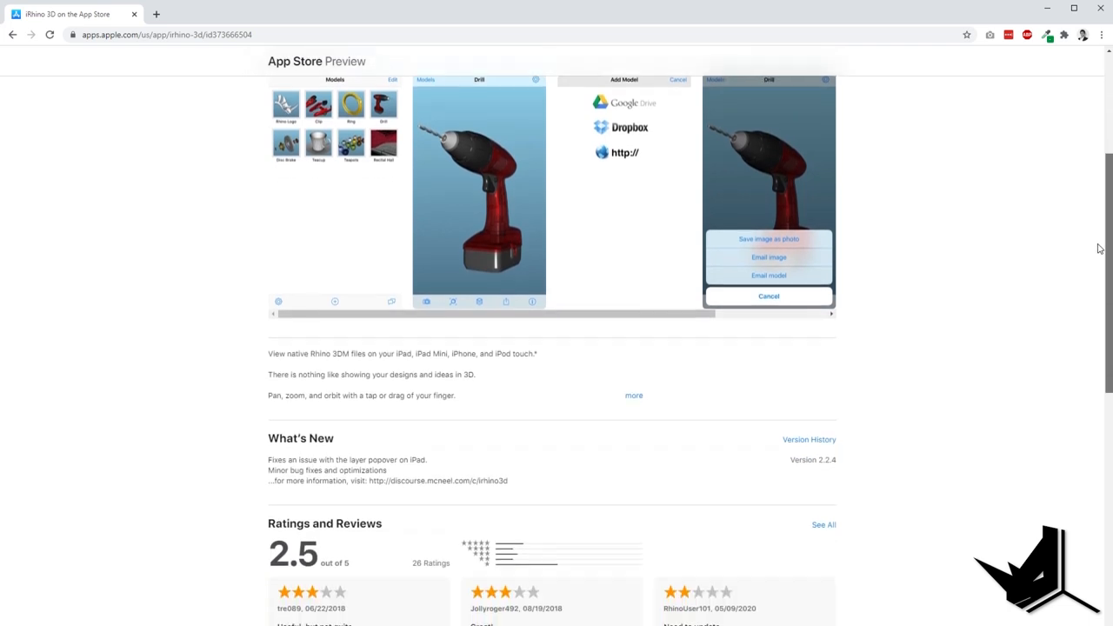
scroll(down, 3)
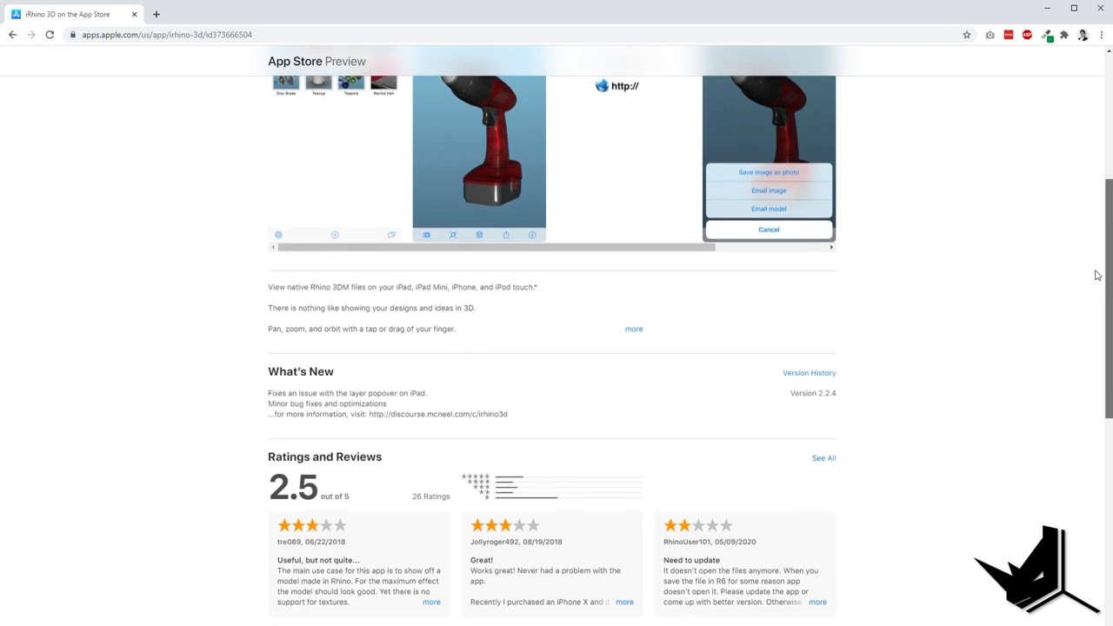
scroll(down, 3)
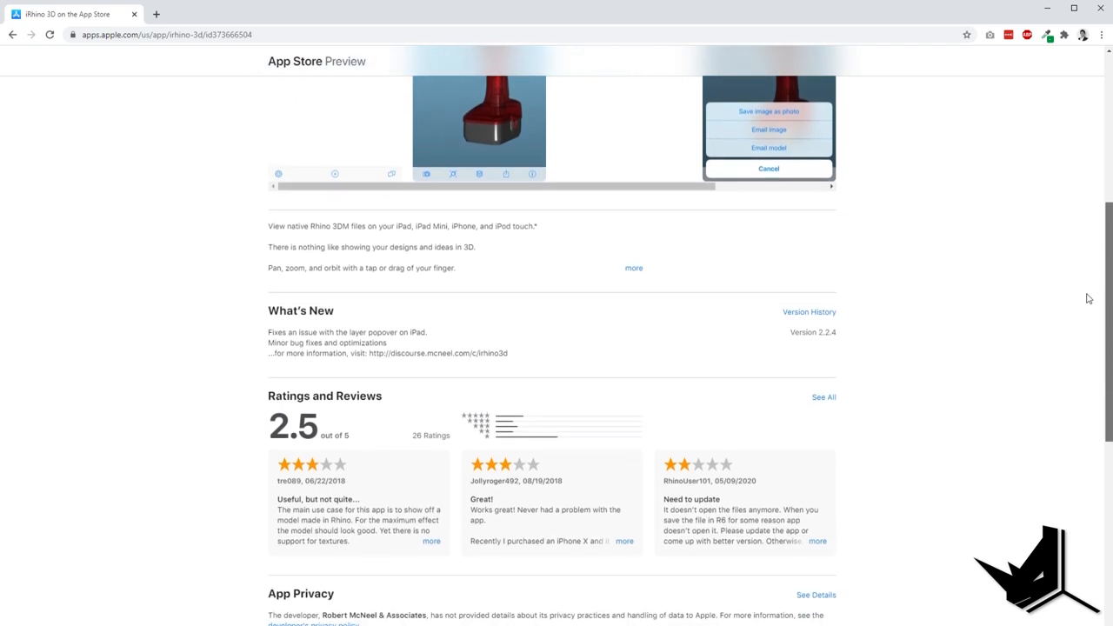
scroll(down, 3)
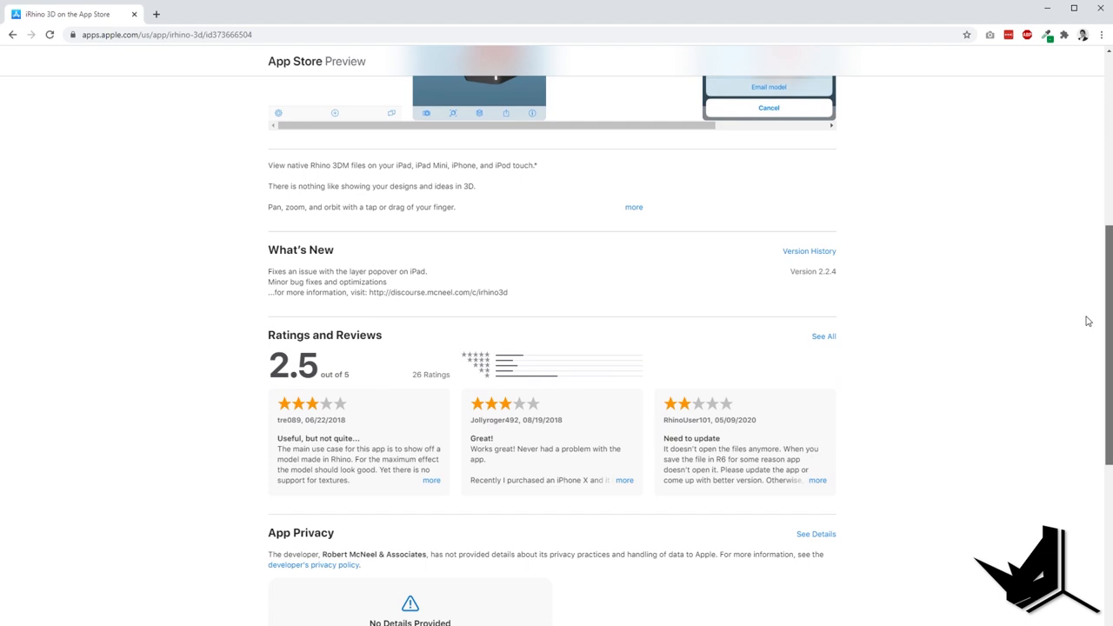
scroll(down, 3)
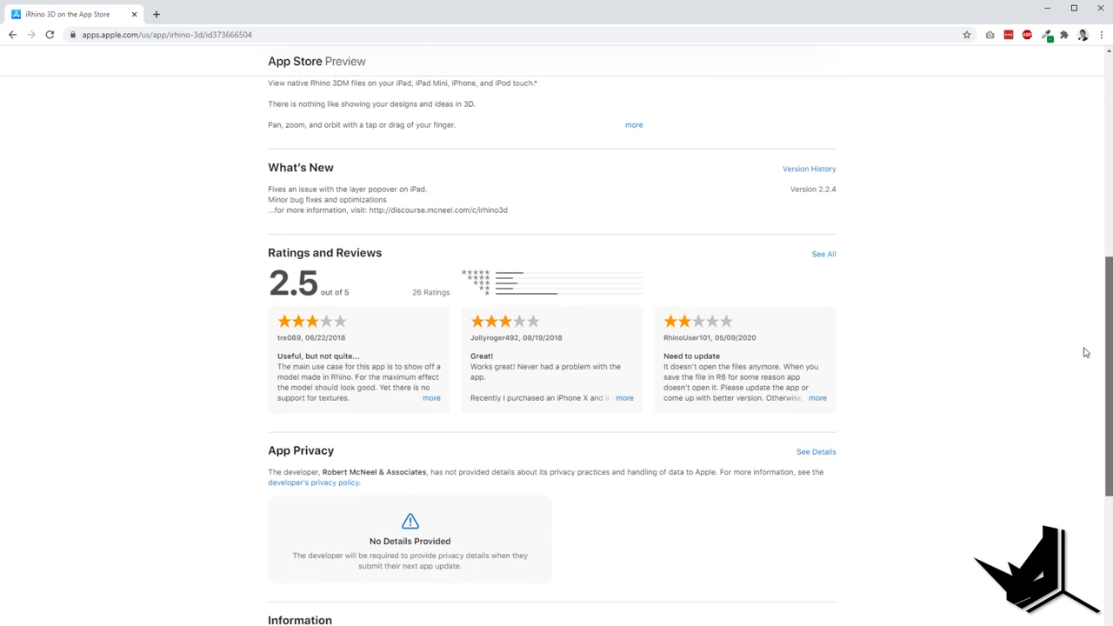
scroll(down, 3)
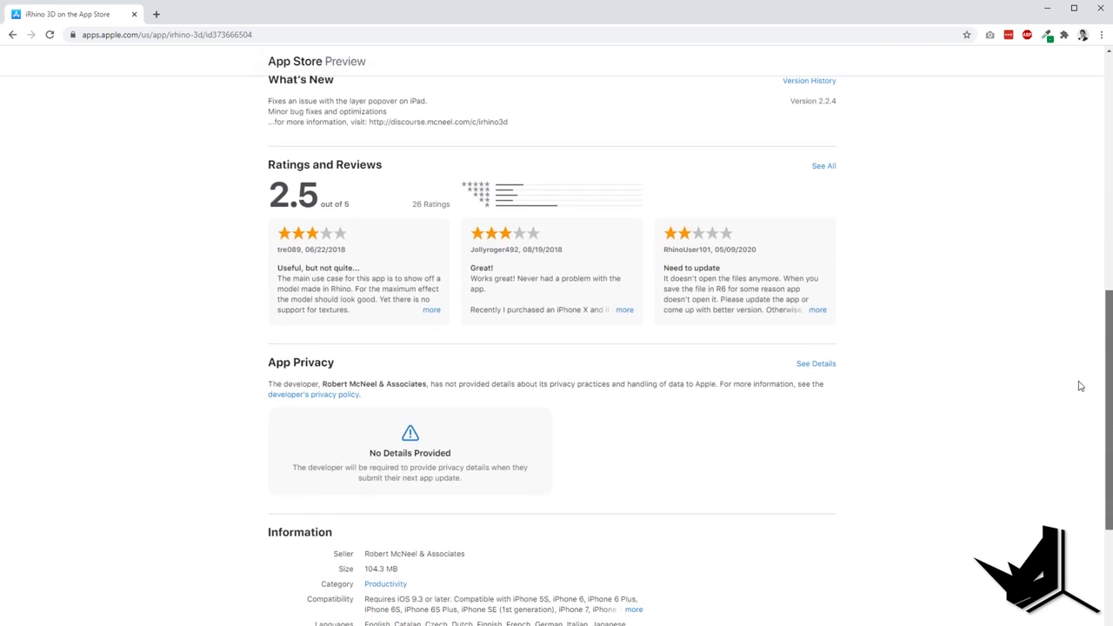
scroll(down, 3)
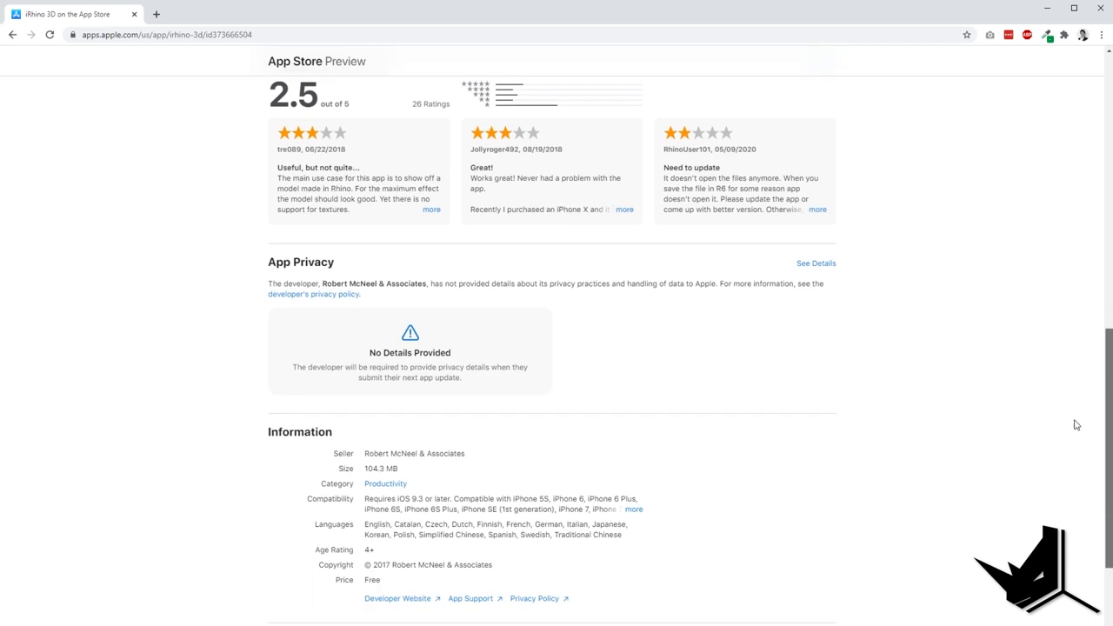
scroll(down, 3)
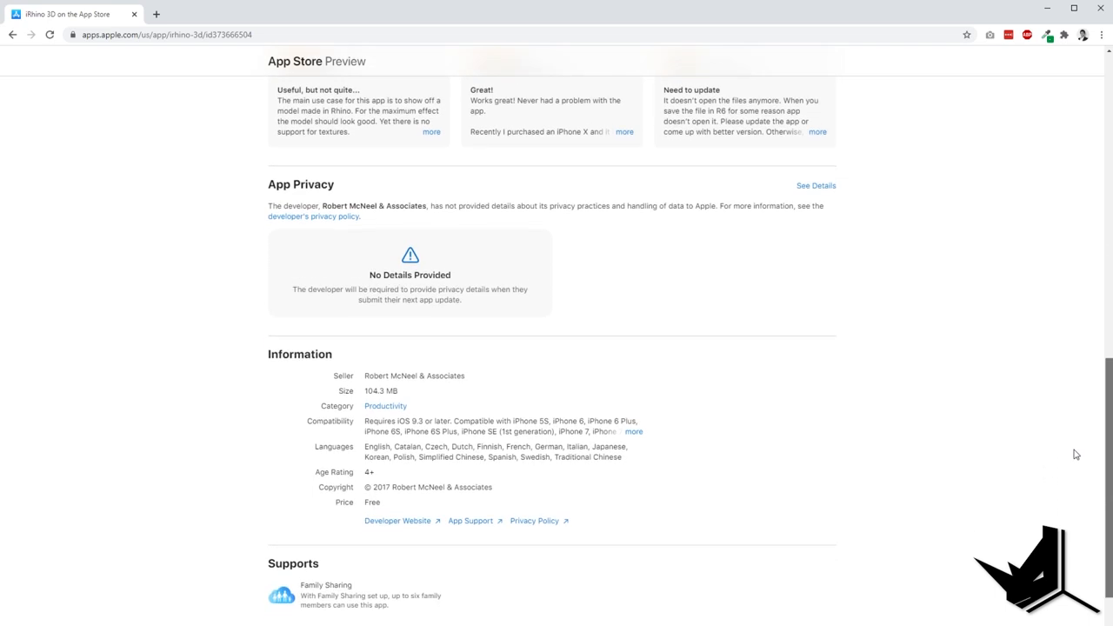
scroll(down, 3)
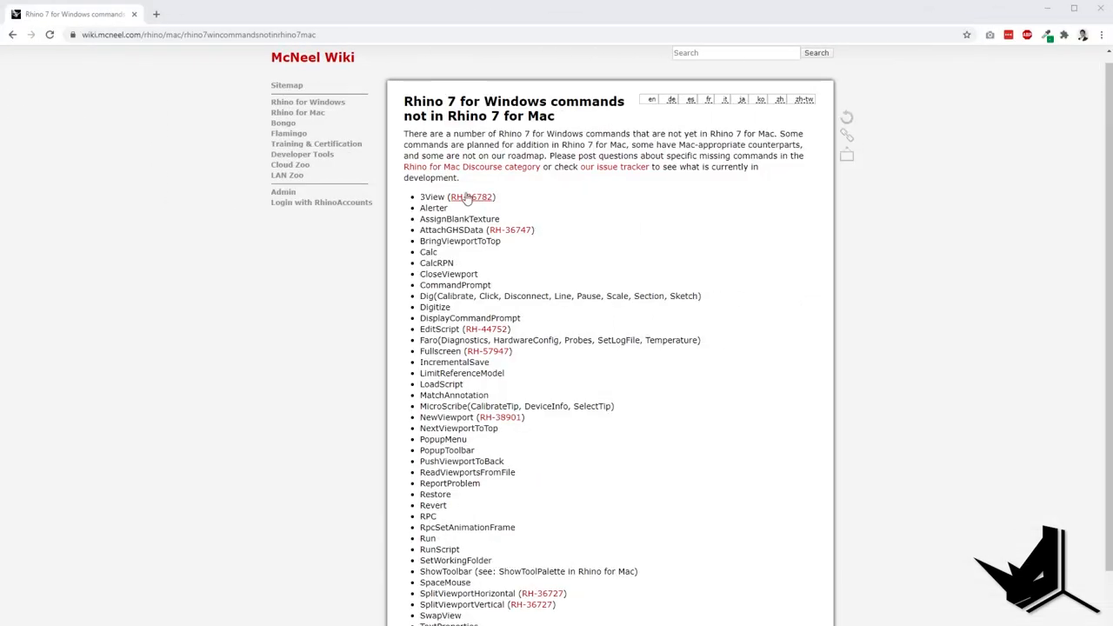
mouse_move(517, 235)
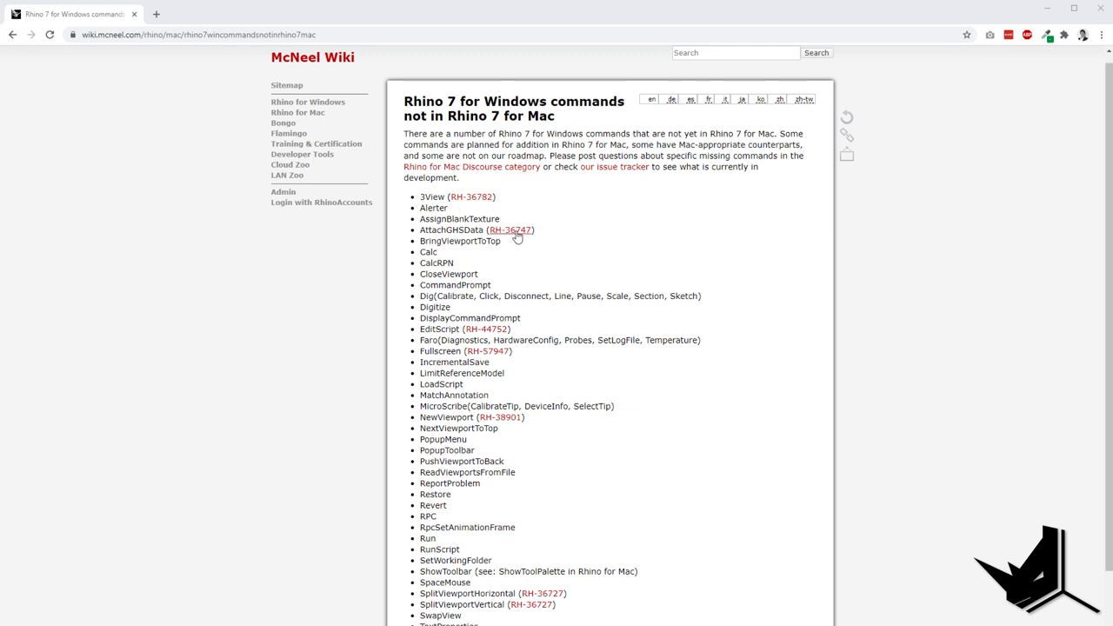
mouse_move(494, 334)
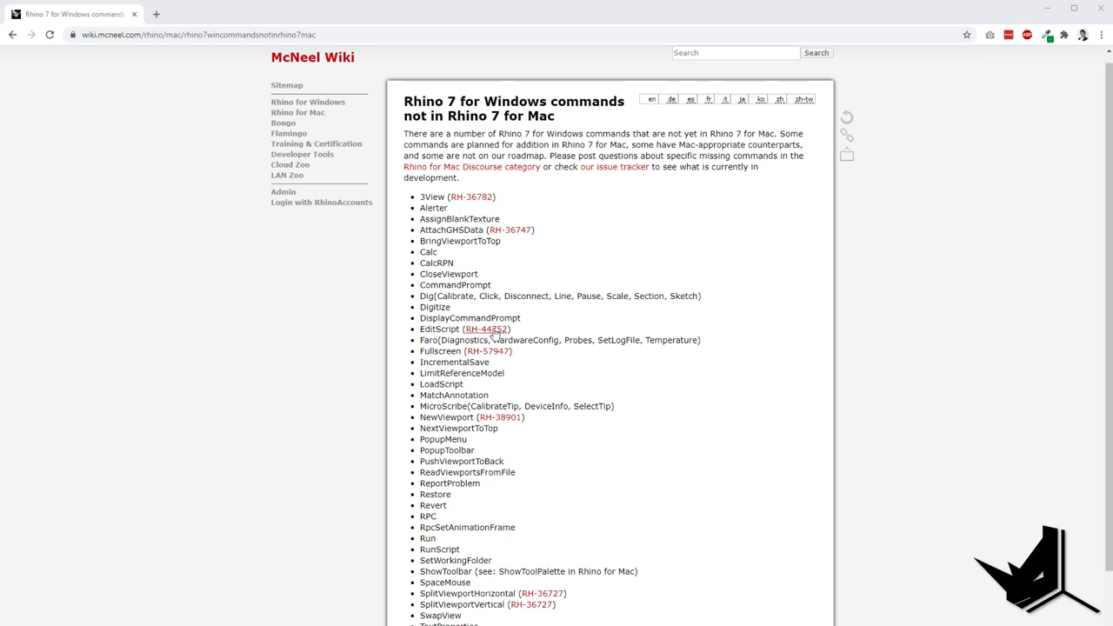
- Scroll the Windows-only commands list down to WalkAbout, WebBrowser and Worksession
scroll(down, 3)
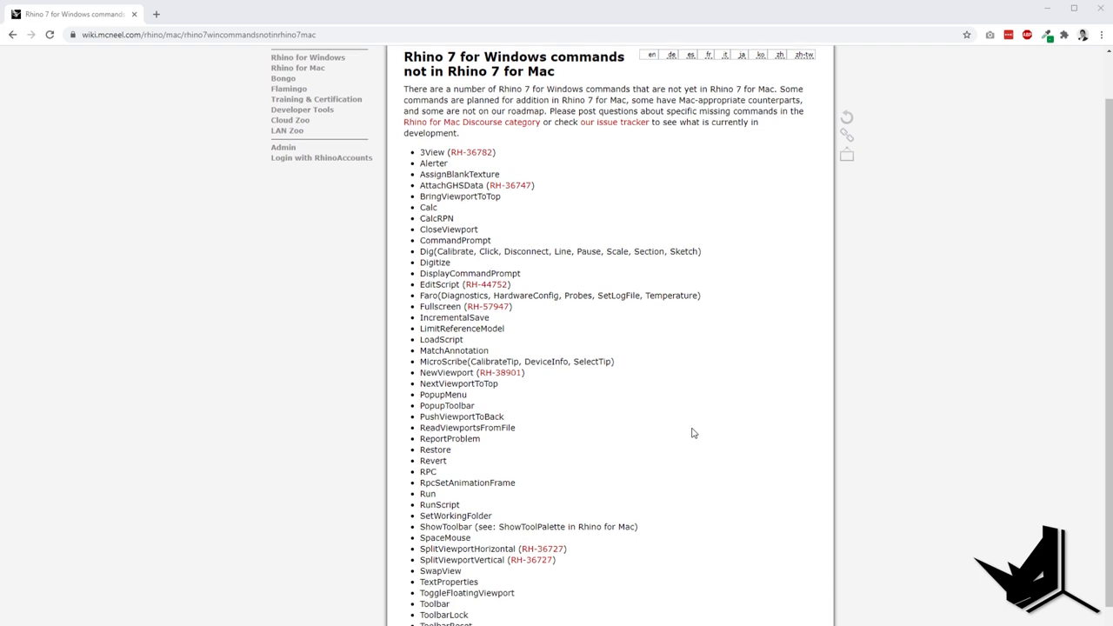
scroll(down, 3)
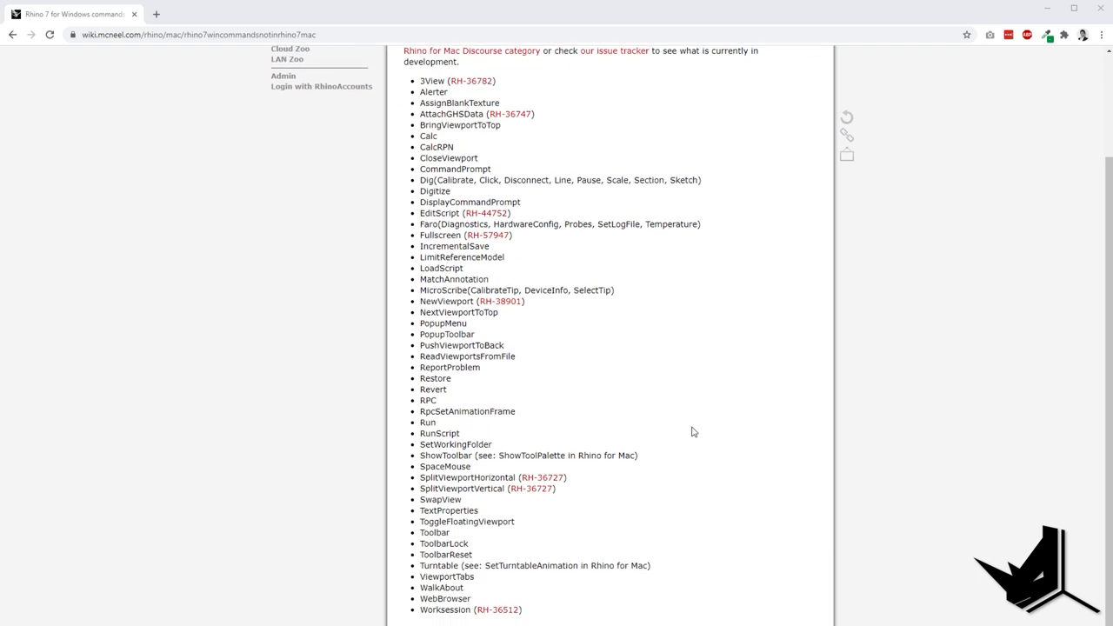
mouse_move(679, 429)
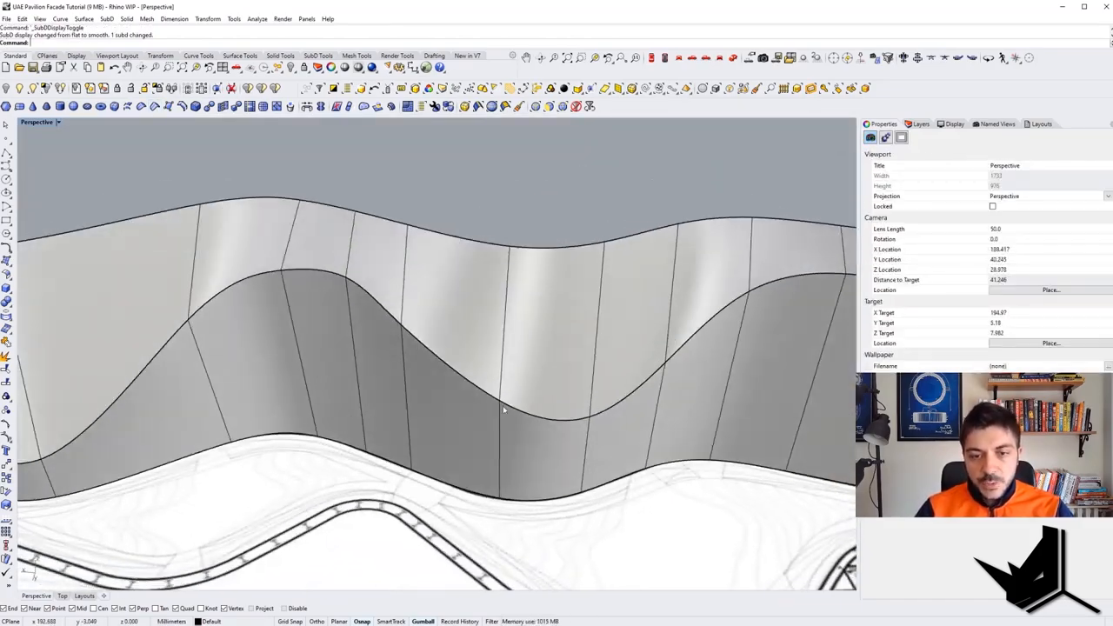
- Switch the UAE Pavilion facade's SubD display from flat to smooth with SubDDisplayToggle
click(456, 344)
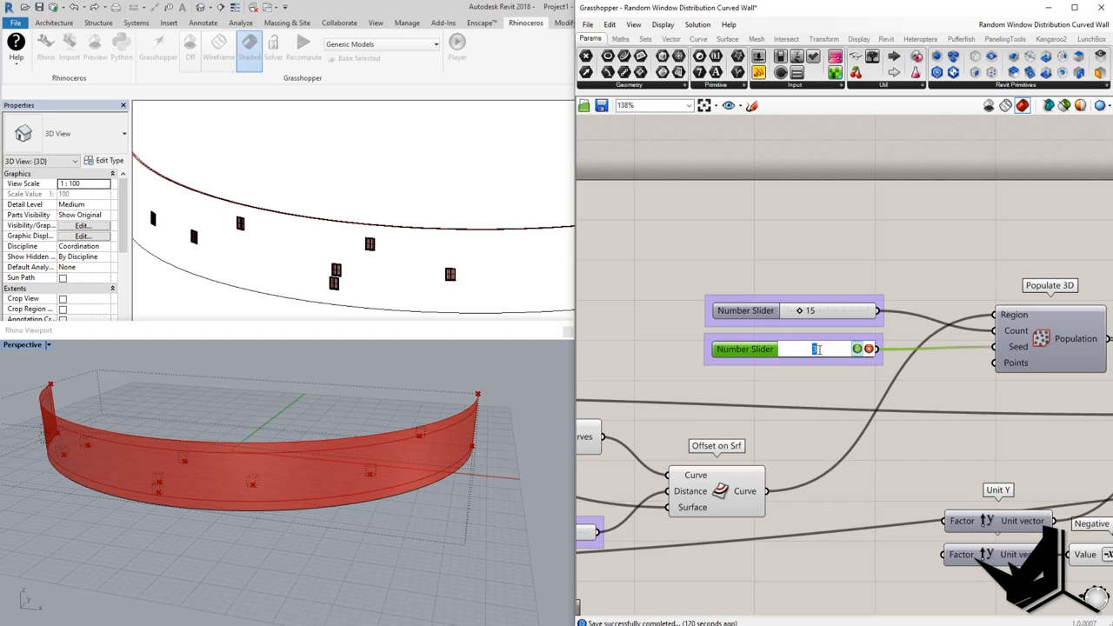
- Enter 6 in the Random Window Distribution Number Slider to update the windows
text(6)
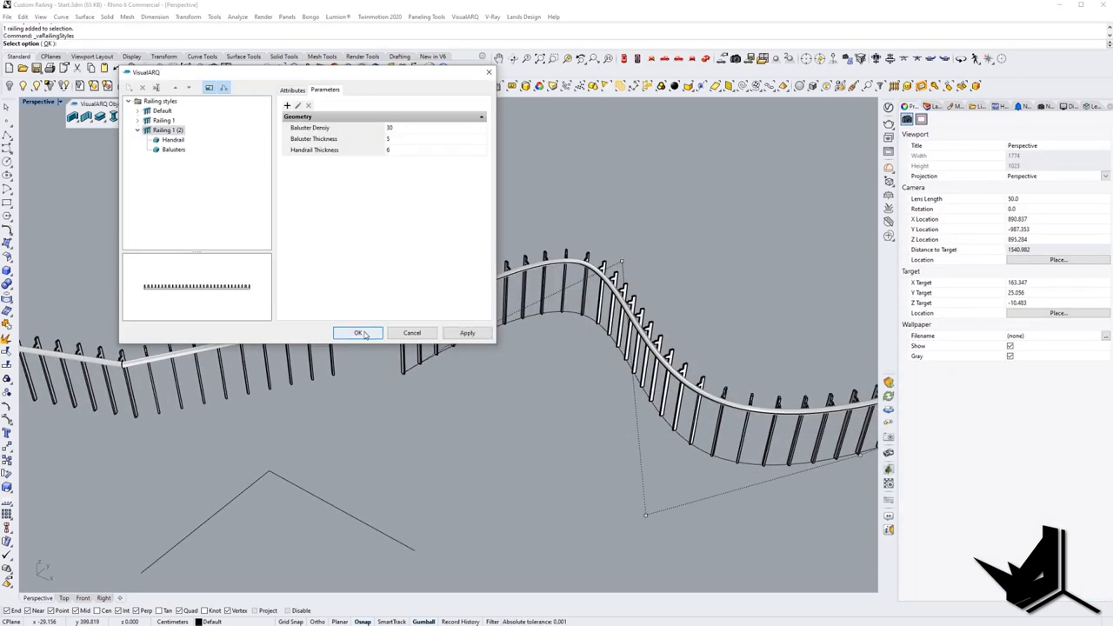
- Accept the VisualARQ railing style with baluster density 30
click(359, 333)
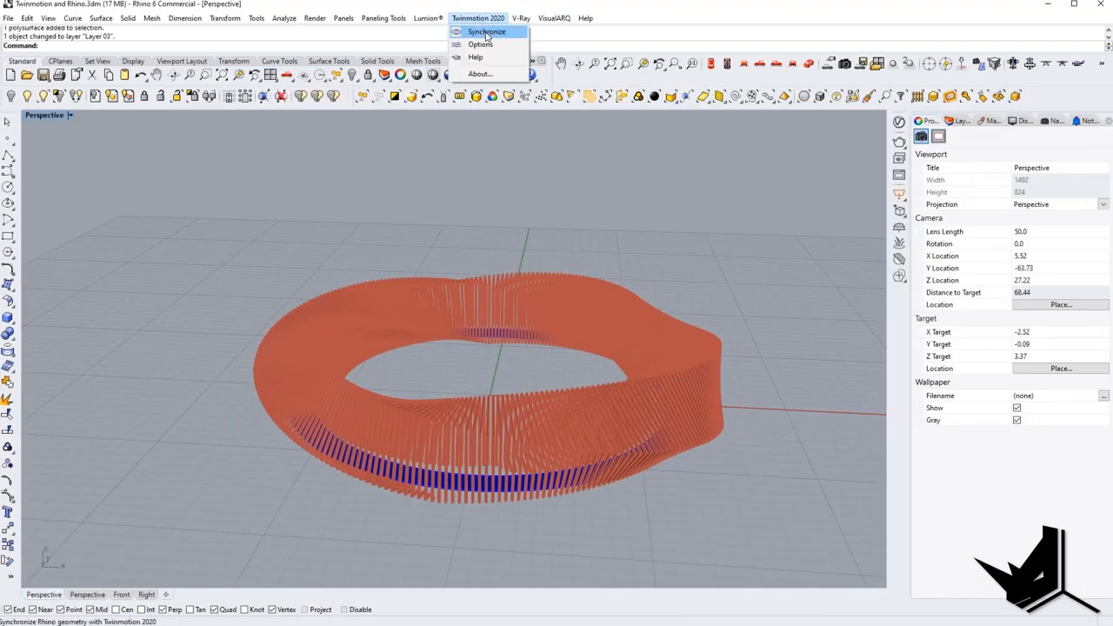
- Sync the Rhino model into Twinmotion and set flower painting density to 10%
click(487, 32)
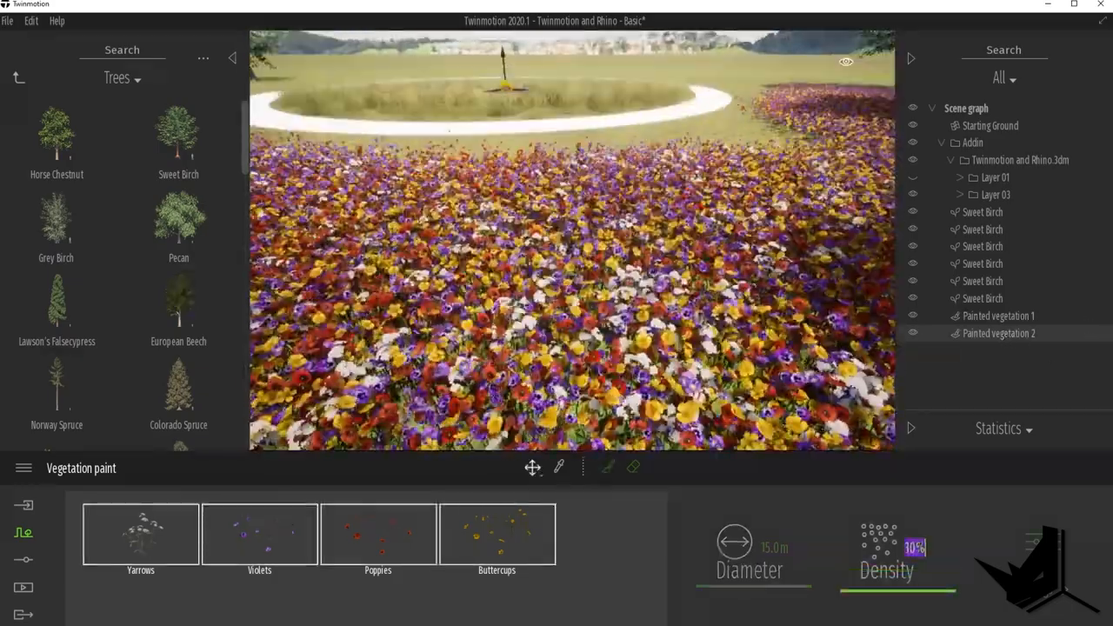
click(496, 533)
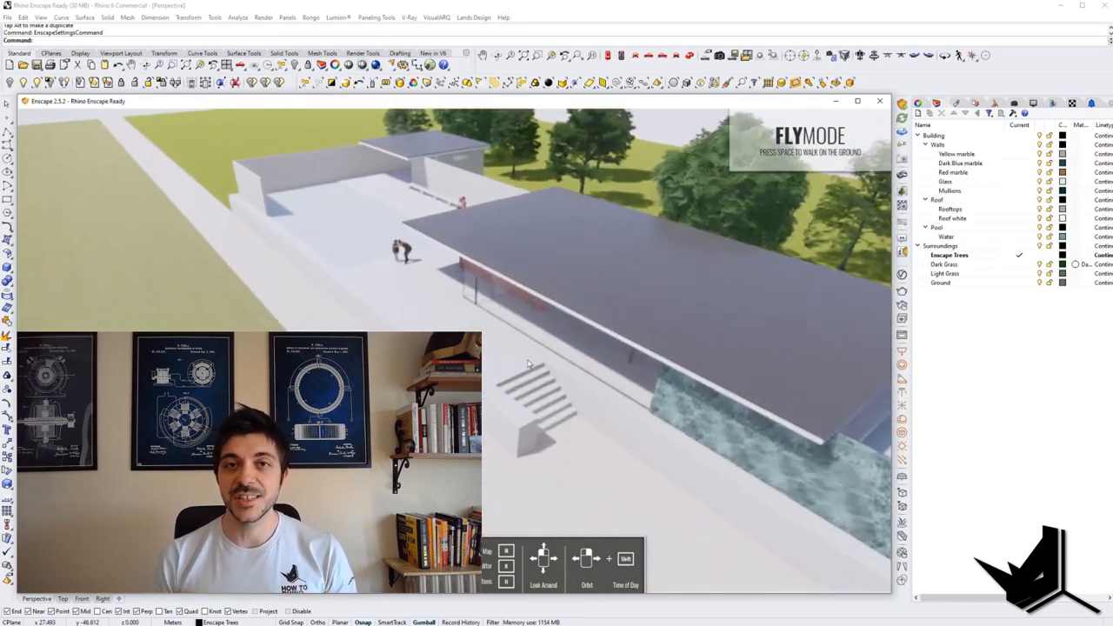
- Fly through the Enscape preview, scroll the 2.9 page, and start Create Asset
key(space)
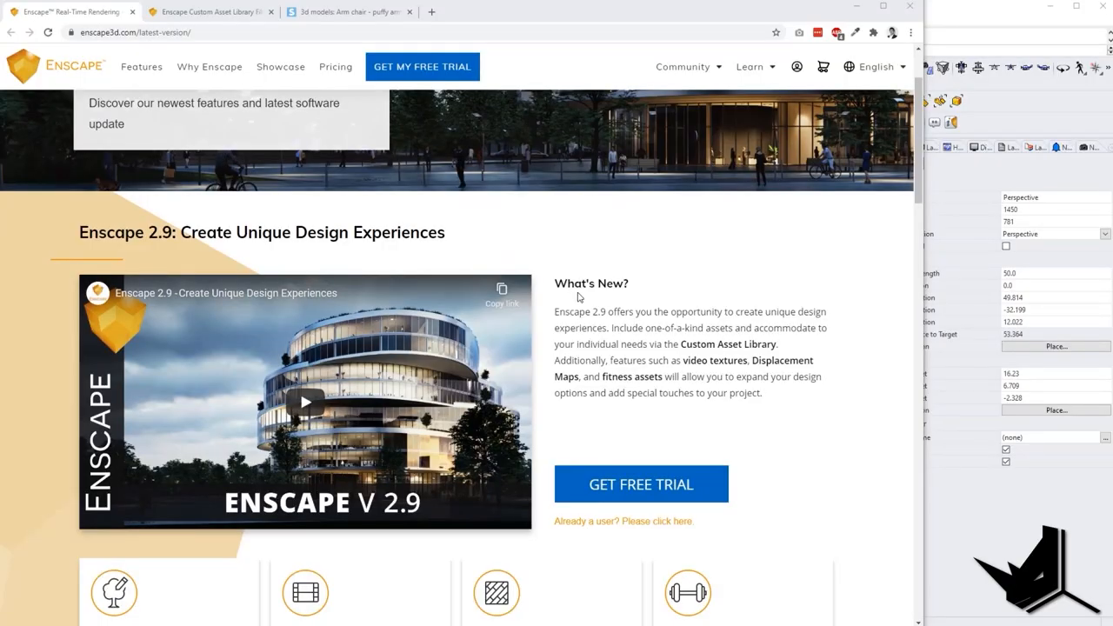
scroll(down, 3)
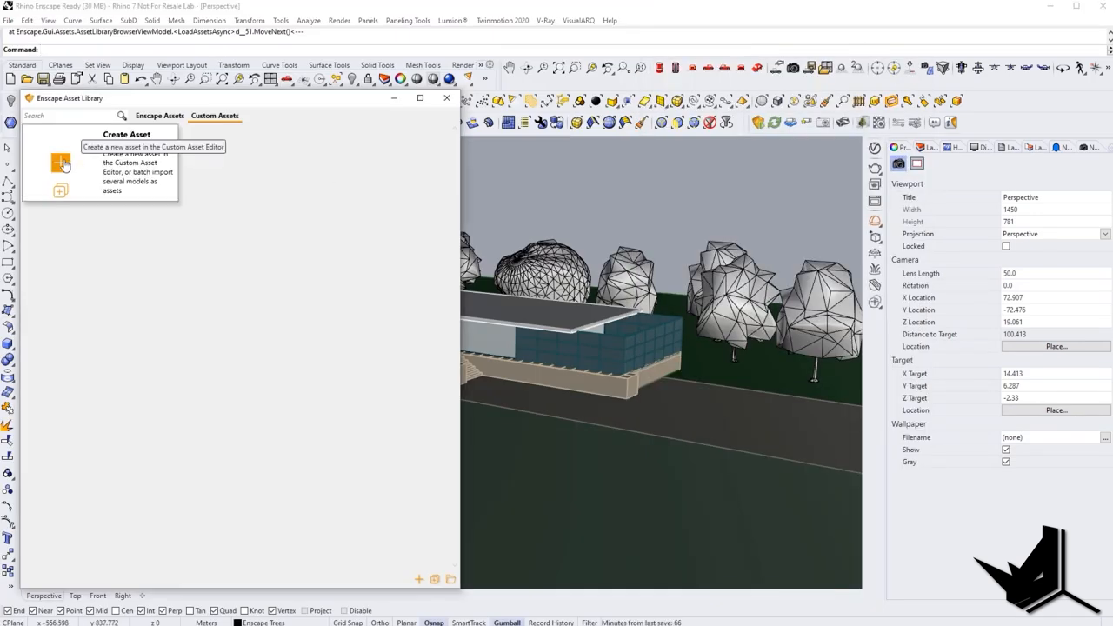
click(61, 163)
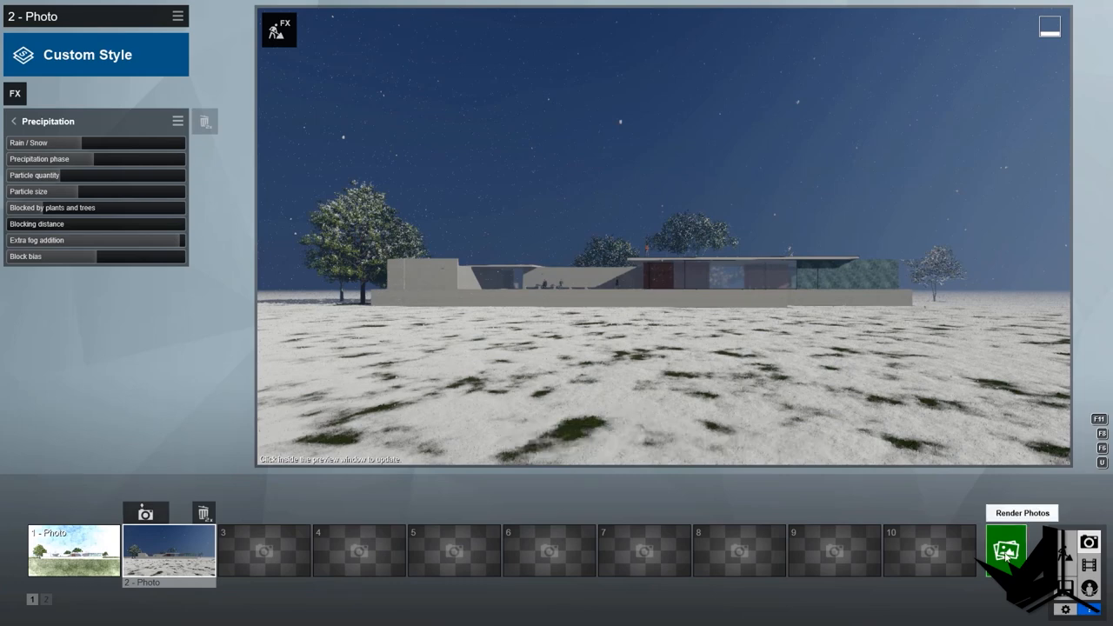
- Render photo 2 of the snowy night scene with the Precipitation effect
click(1021, 512)
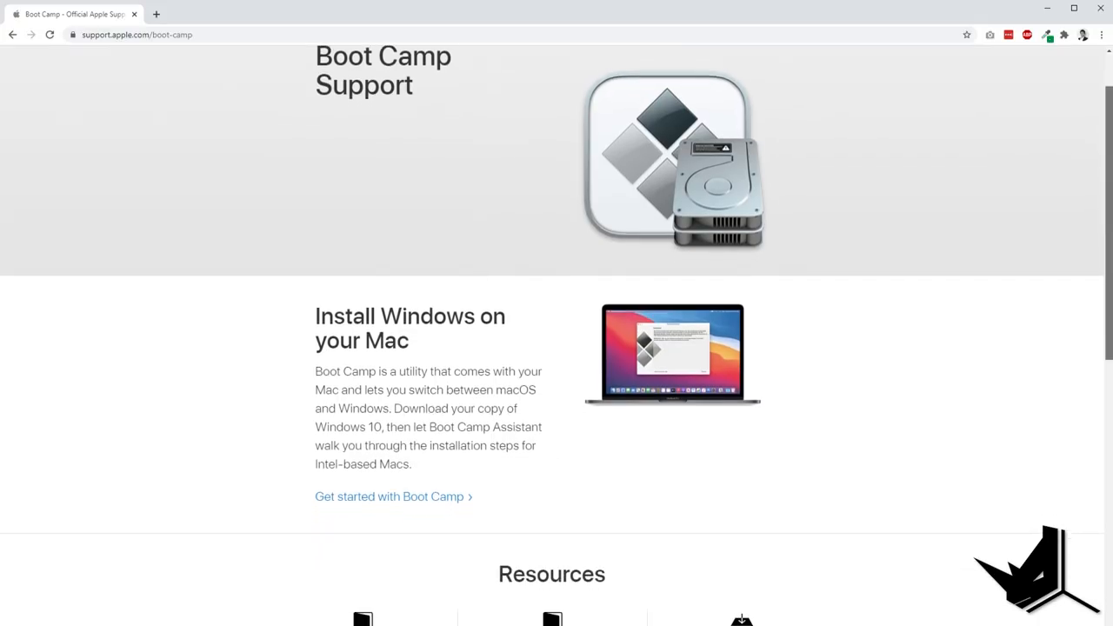
- Scroll the Boot Camp page past Resources to the support search and community sections
scroll(down, 3)
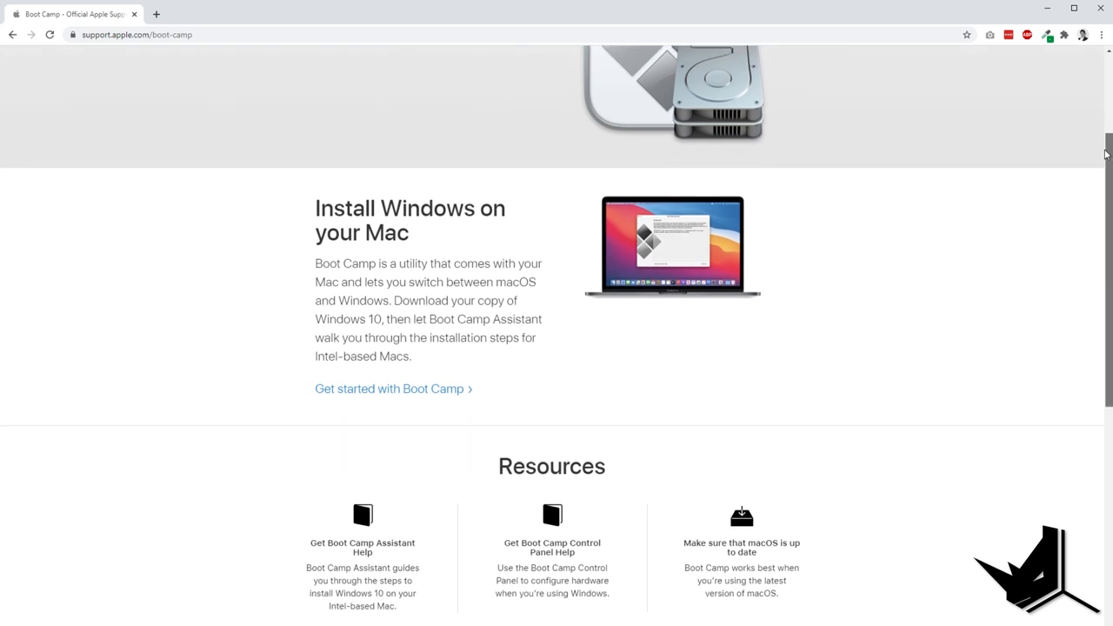
scroll(down, 3)
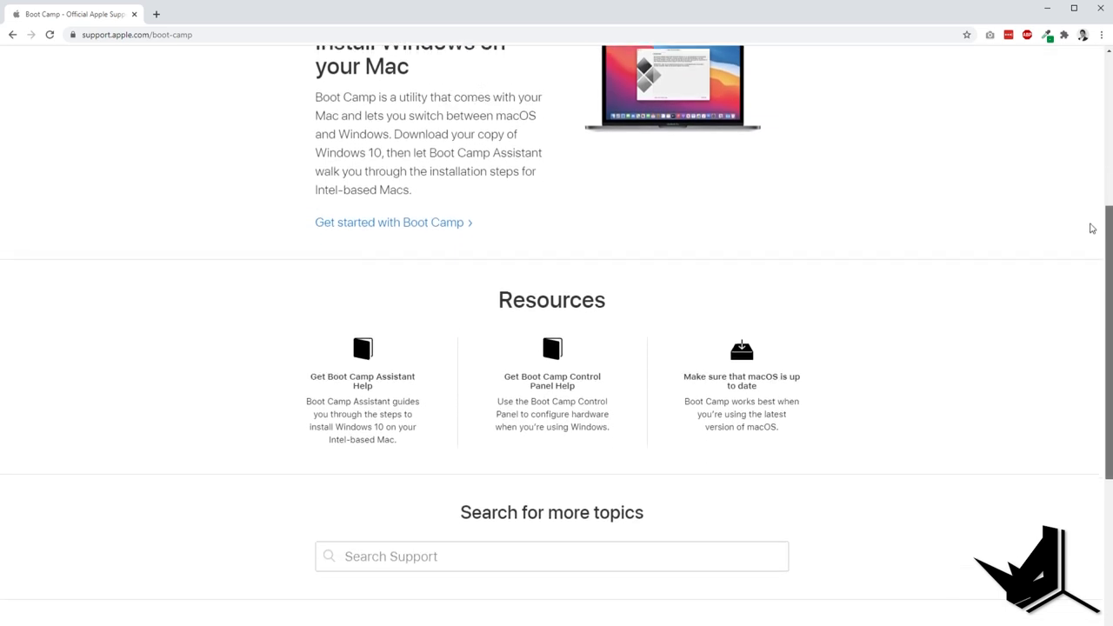
scroll(down, 3)
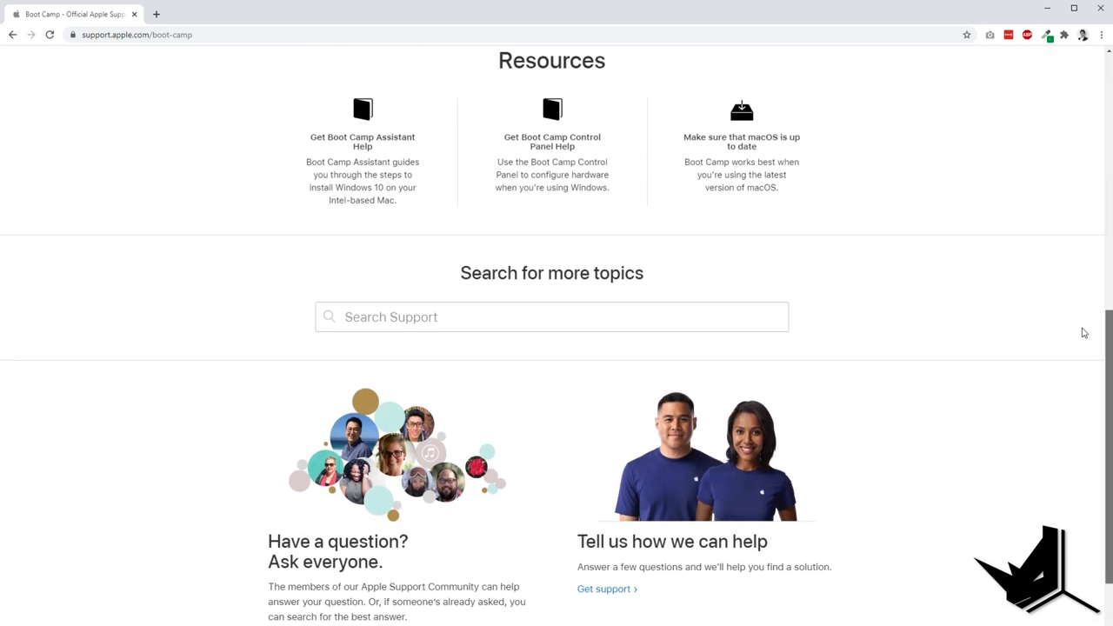